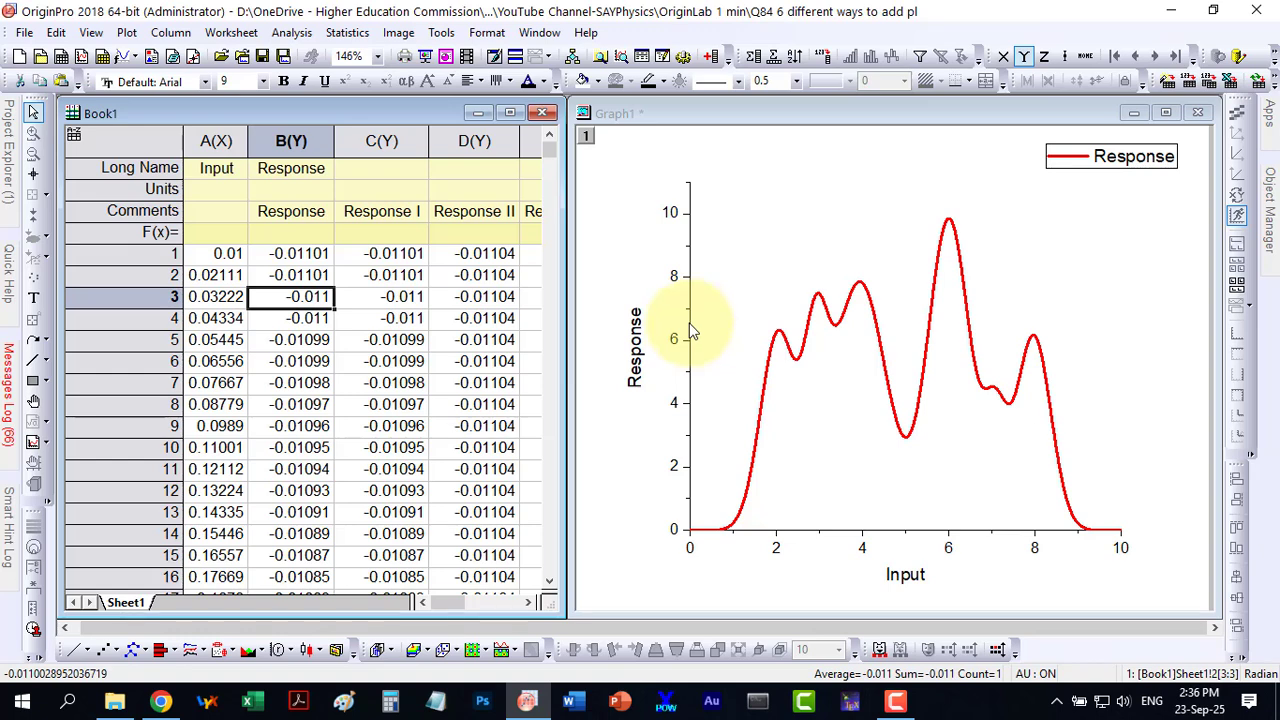
mouse_move(890, 325)
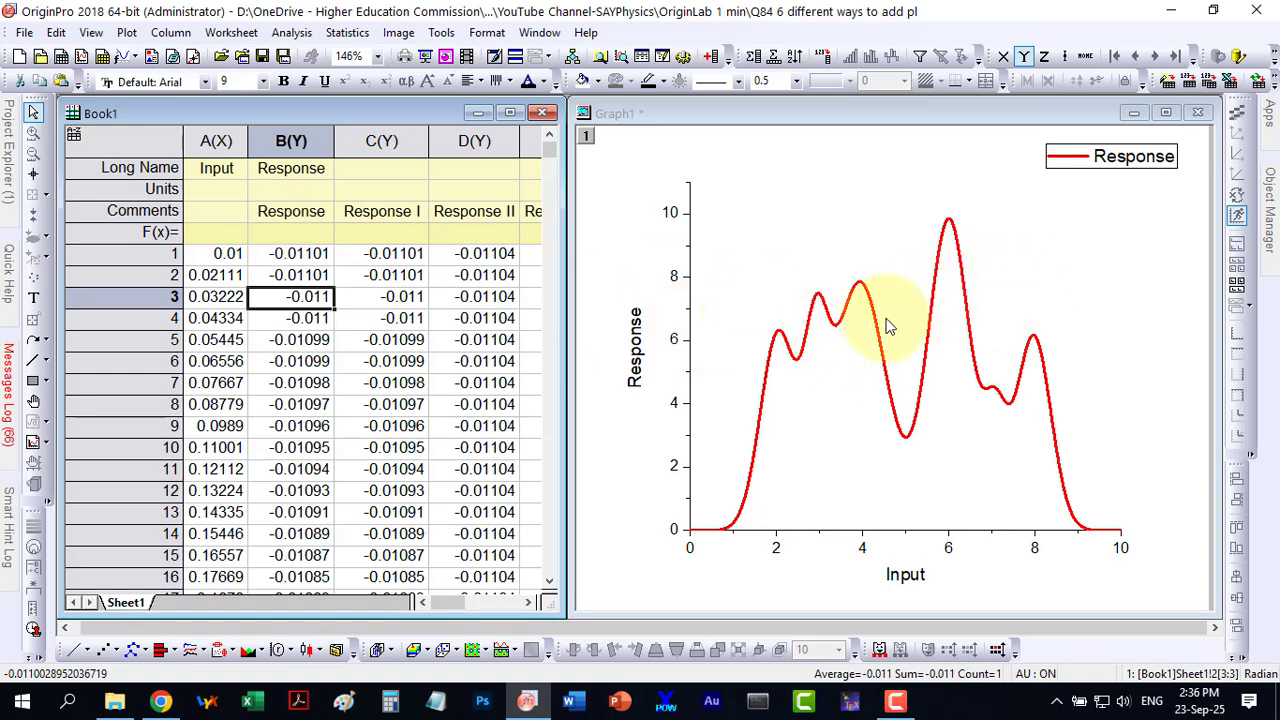
mouse_move(235, 205)
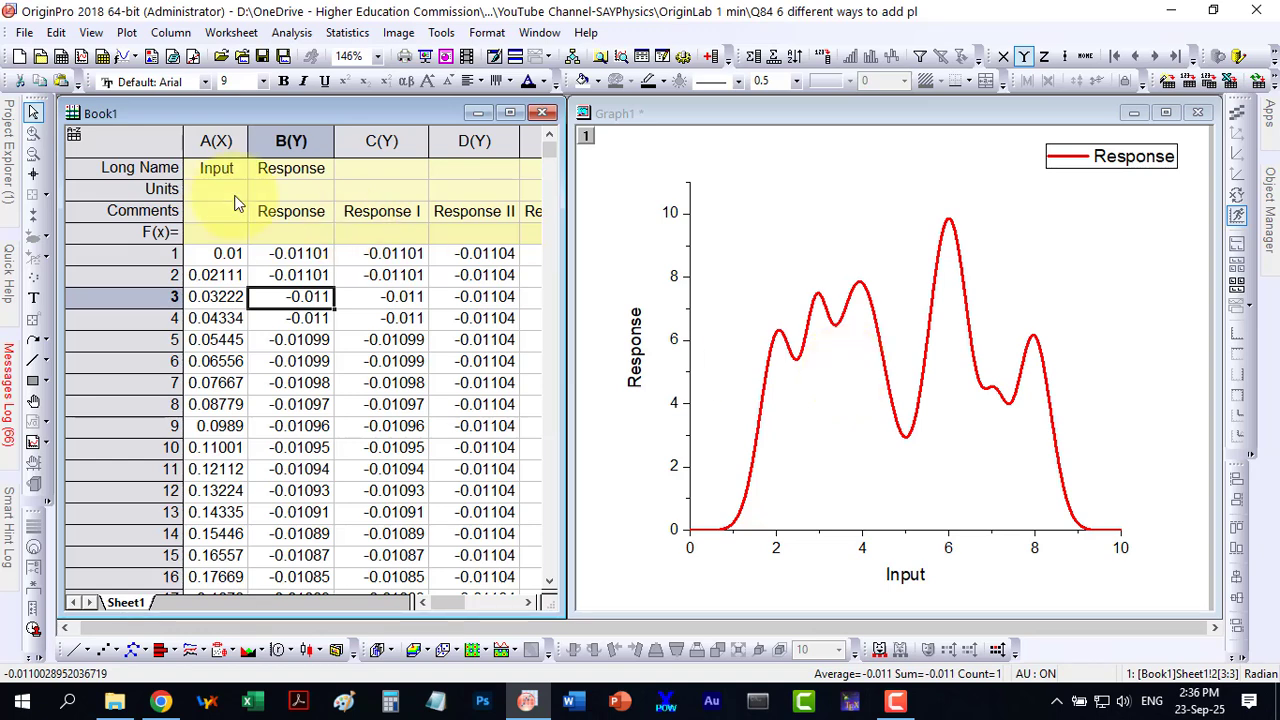
Select the worksheet columns and add column C (Response I) to Graph1 as a second curve.
click(216, 140)
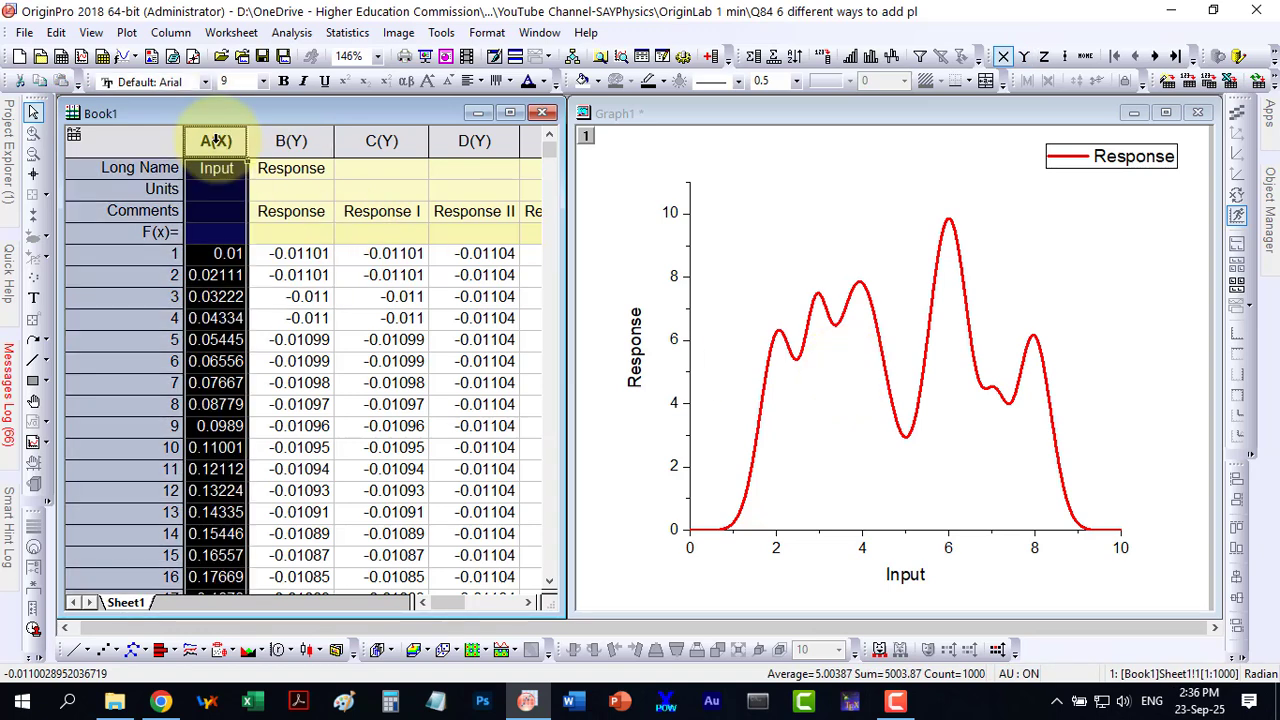
click(290, 141)
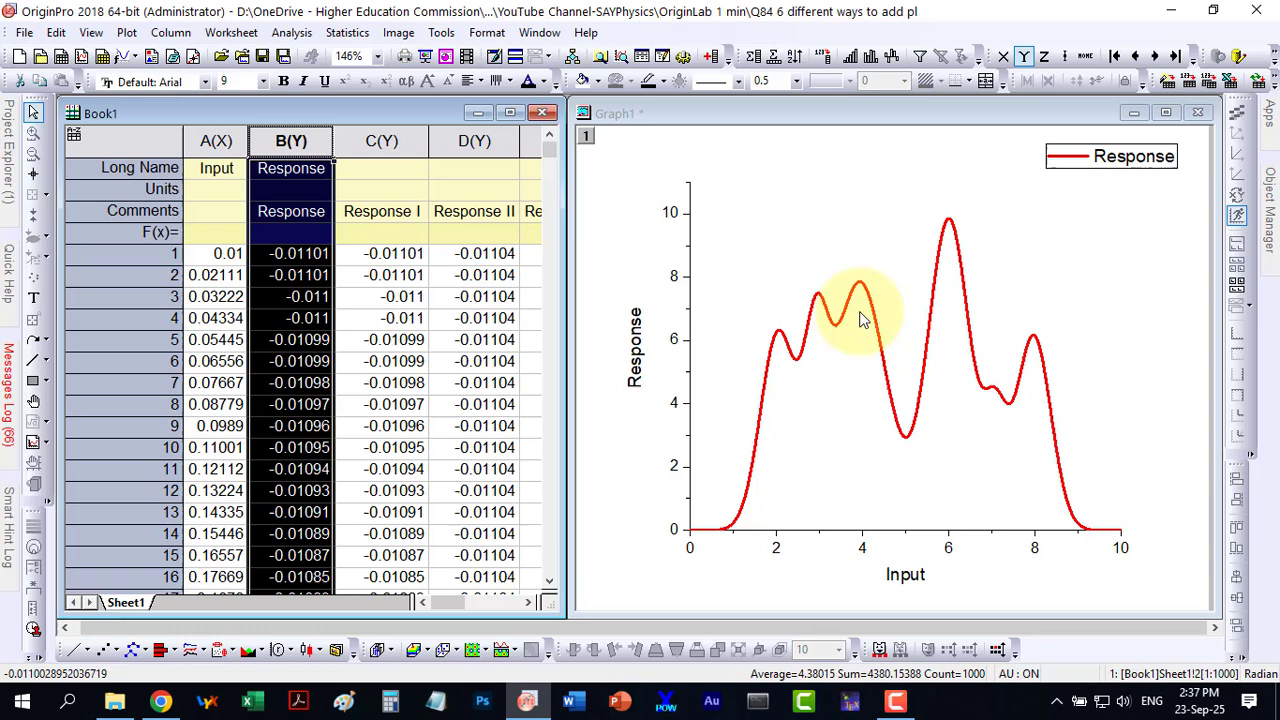
mouse_move(910, 372)
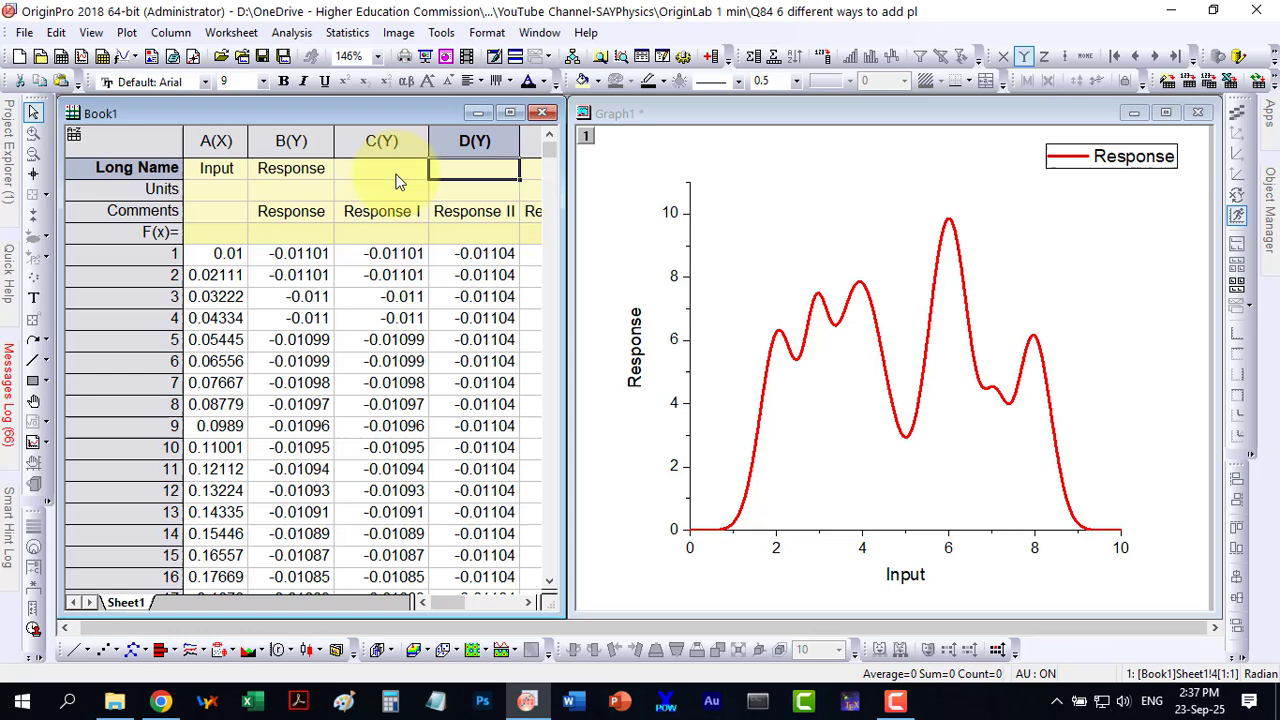
scroll(right, 3)
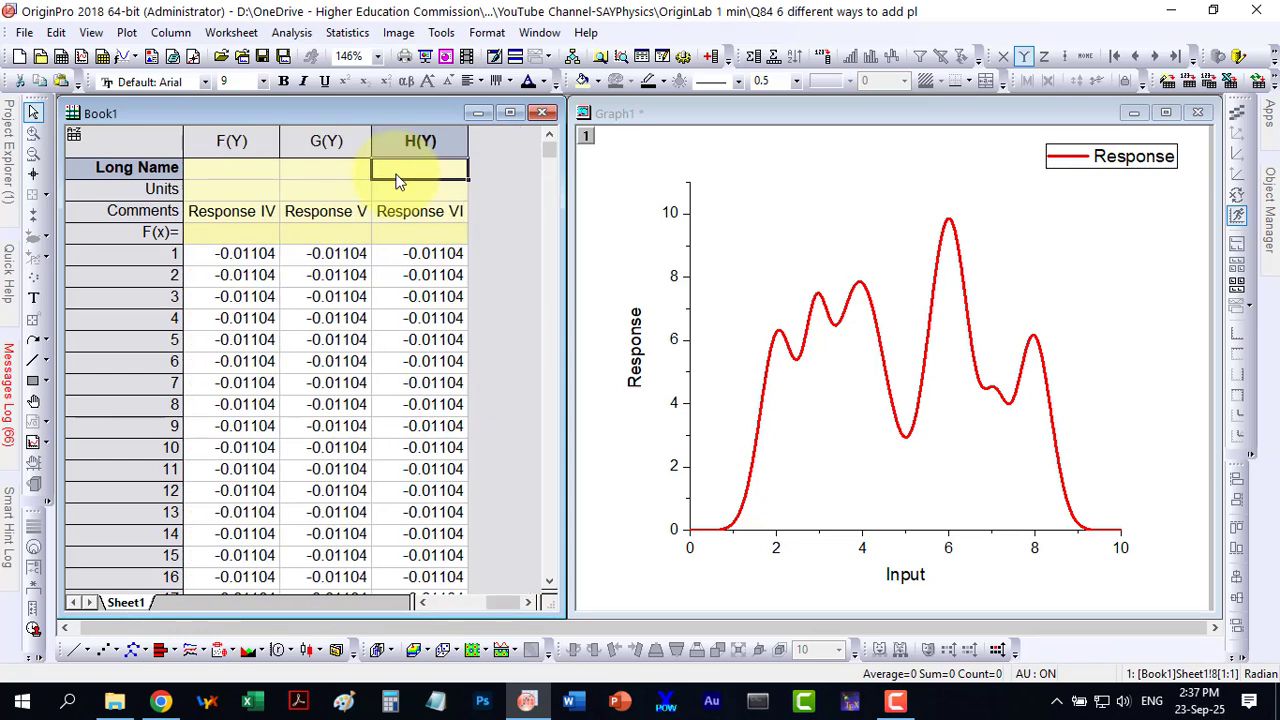
scroll(left, 3)
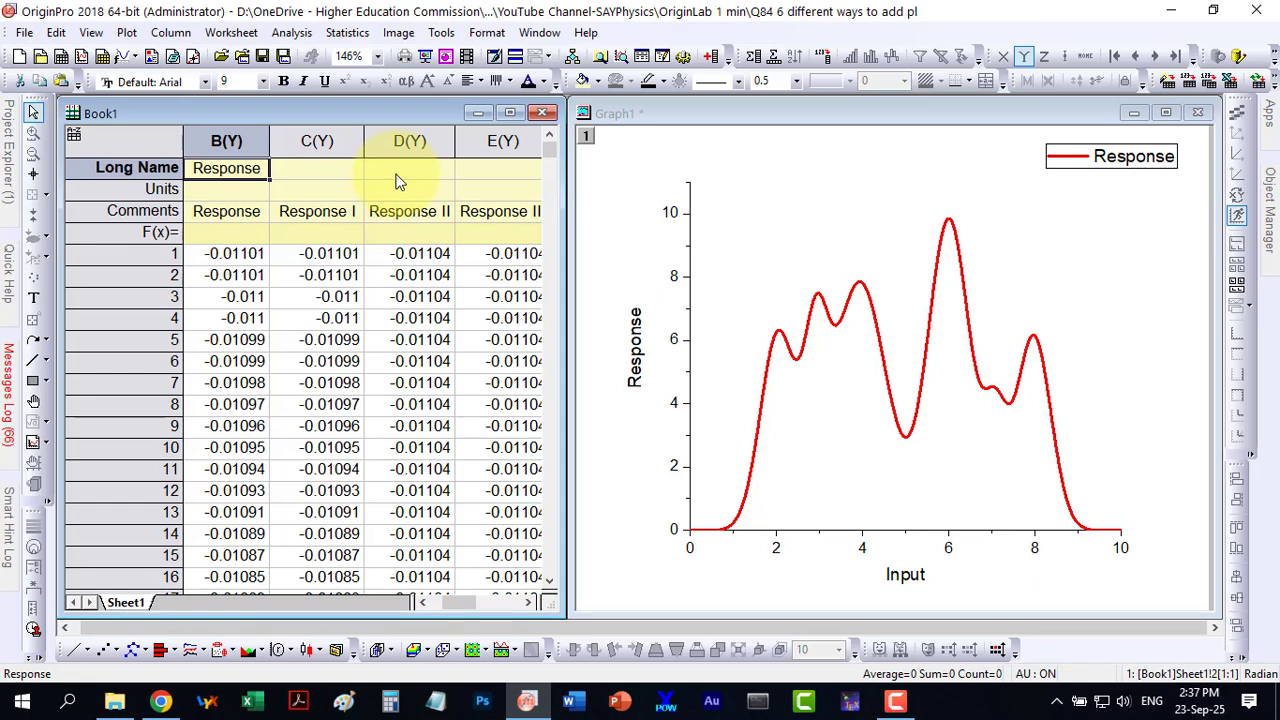
mouse_move(655, 320)
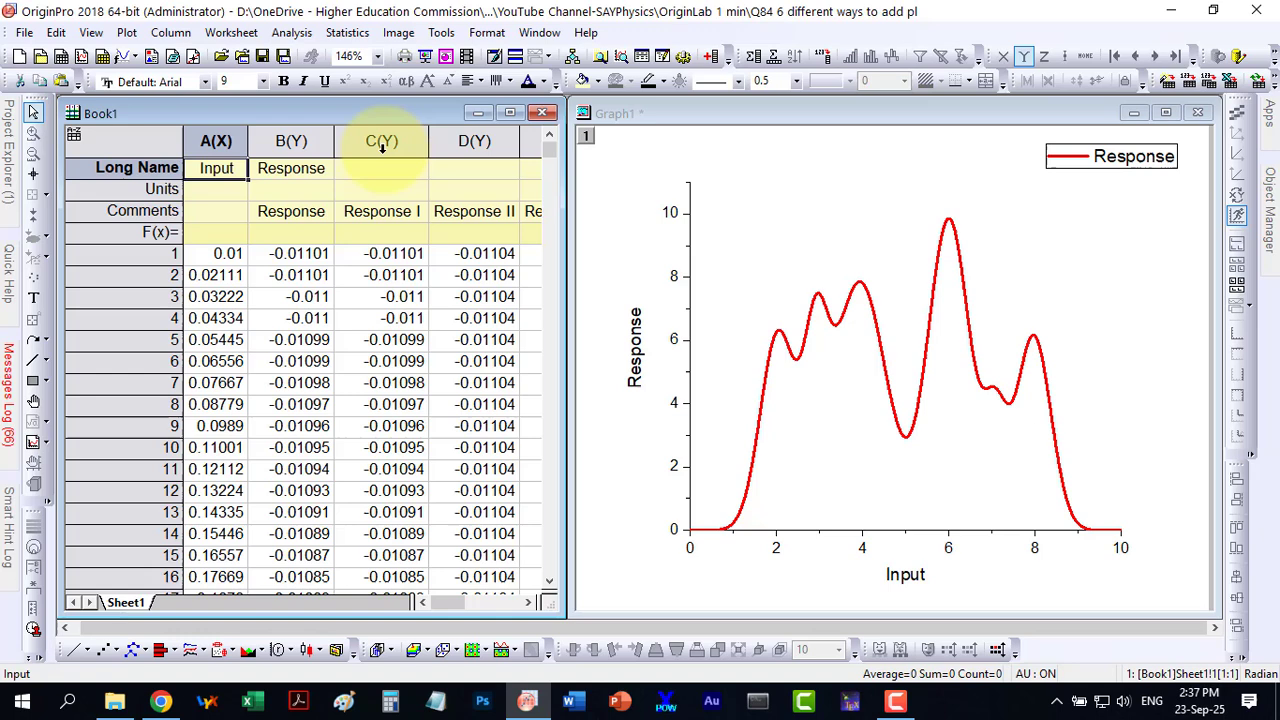
click(381, 141)
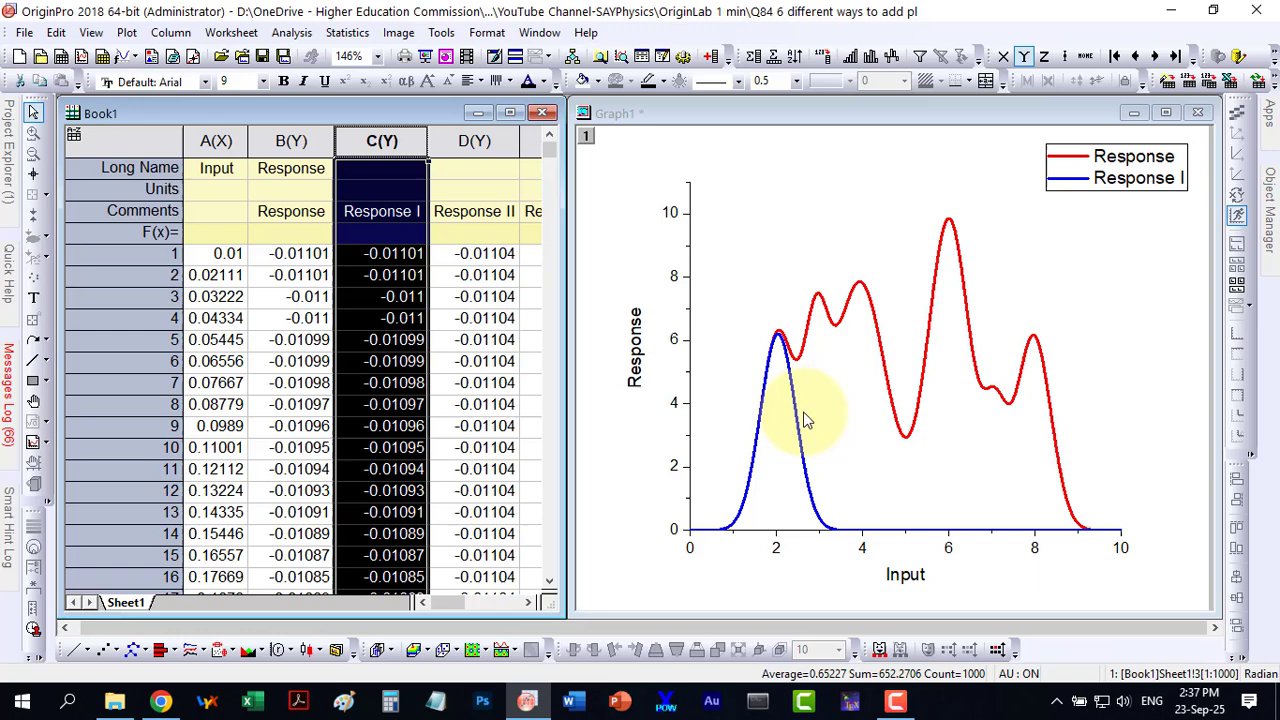
mouse_move(745, 455)
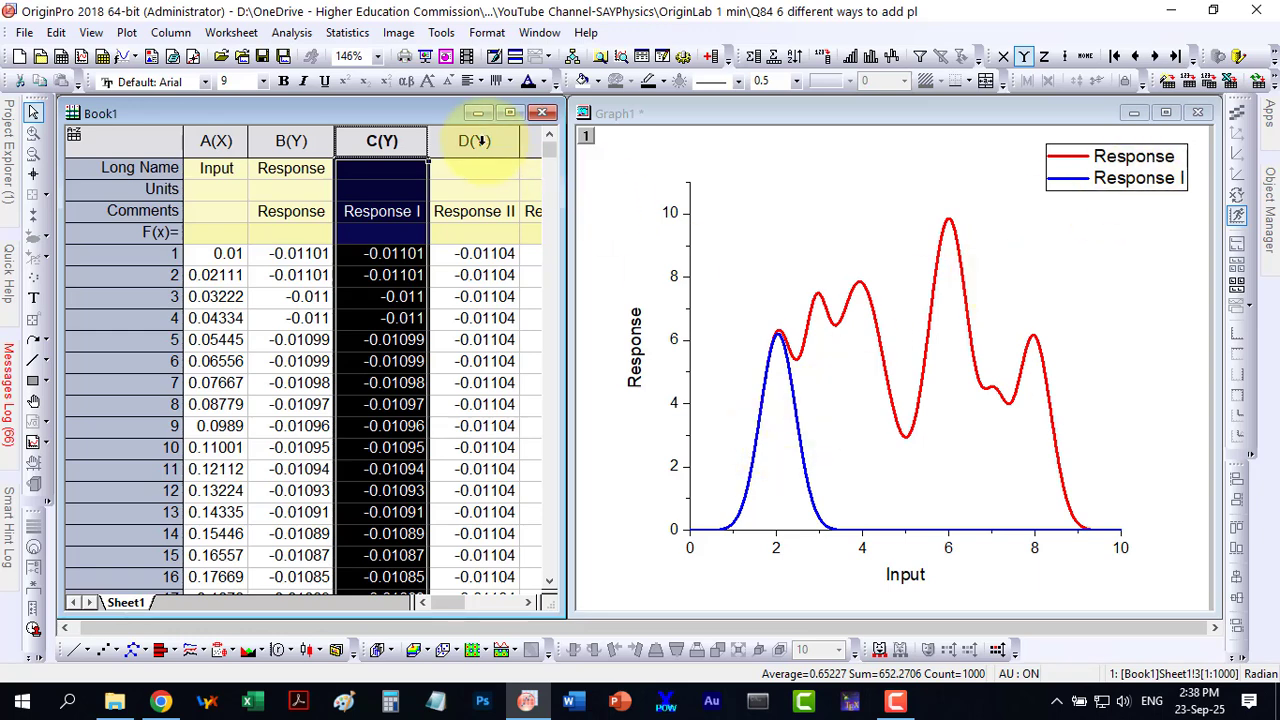
Add column D (Response II) to Graph1 through Layer Contents as a third plot.
click(473, 140)
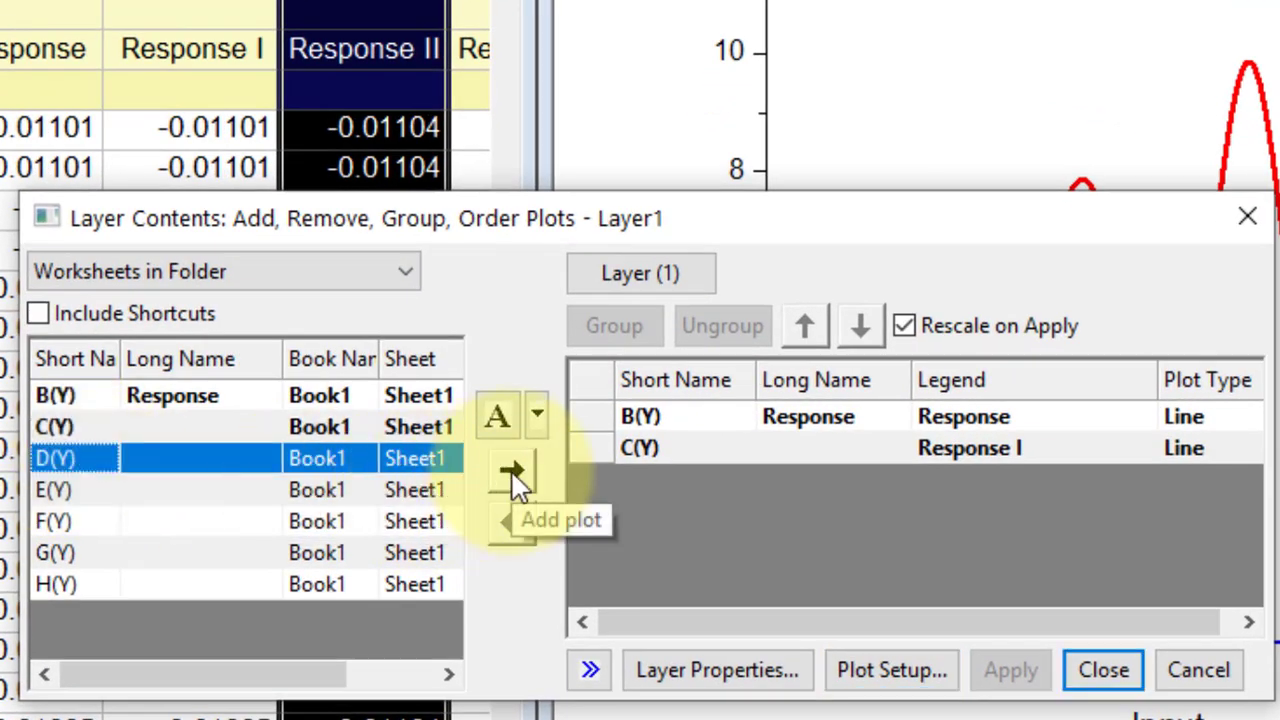
click(512, 470)
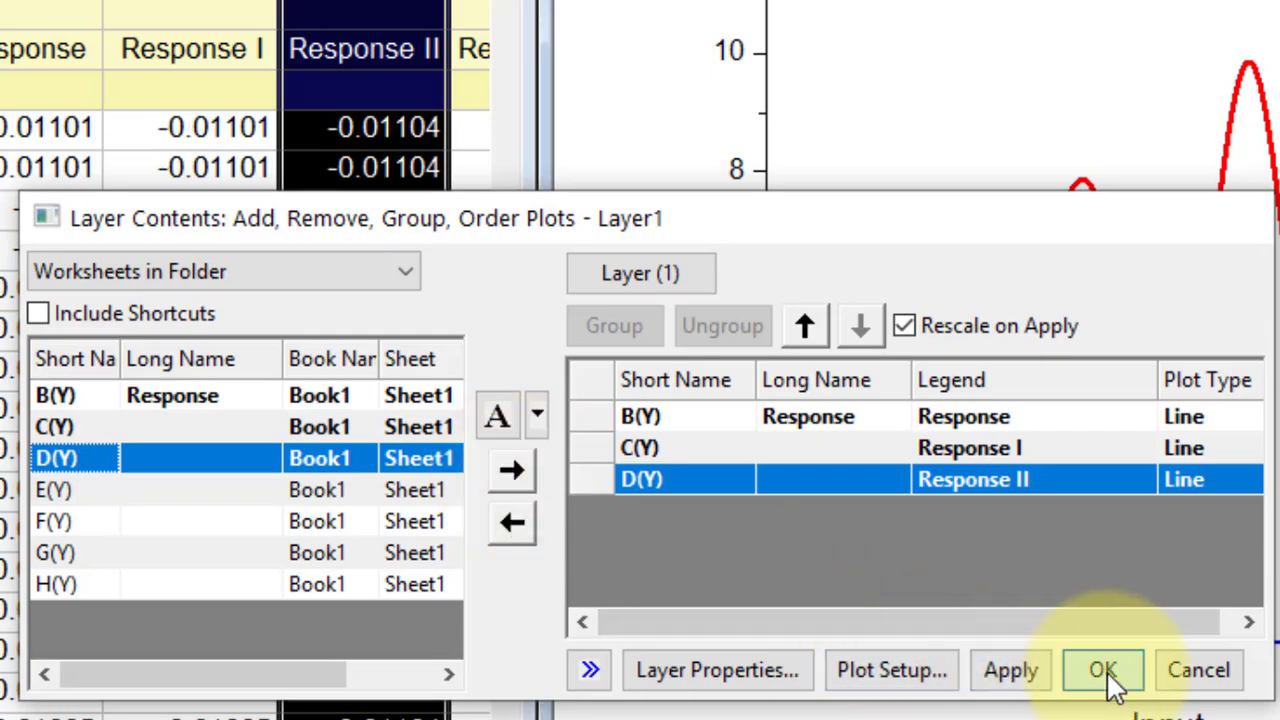
click(1103, 670)
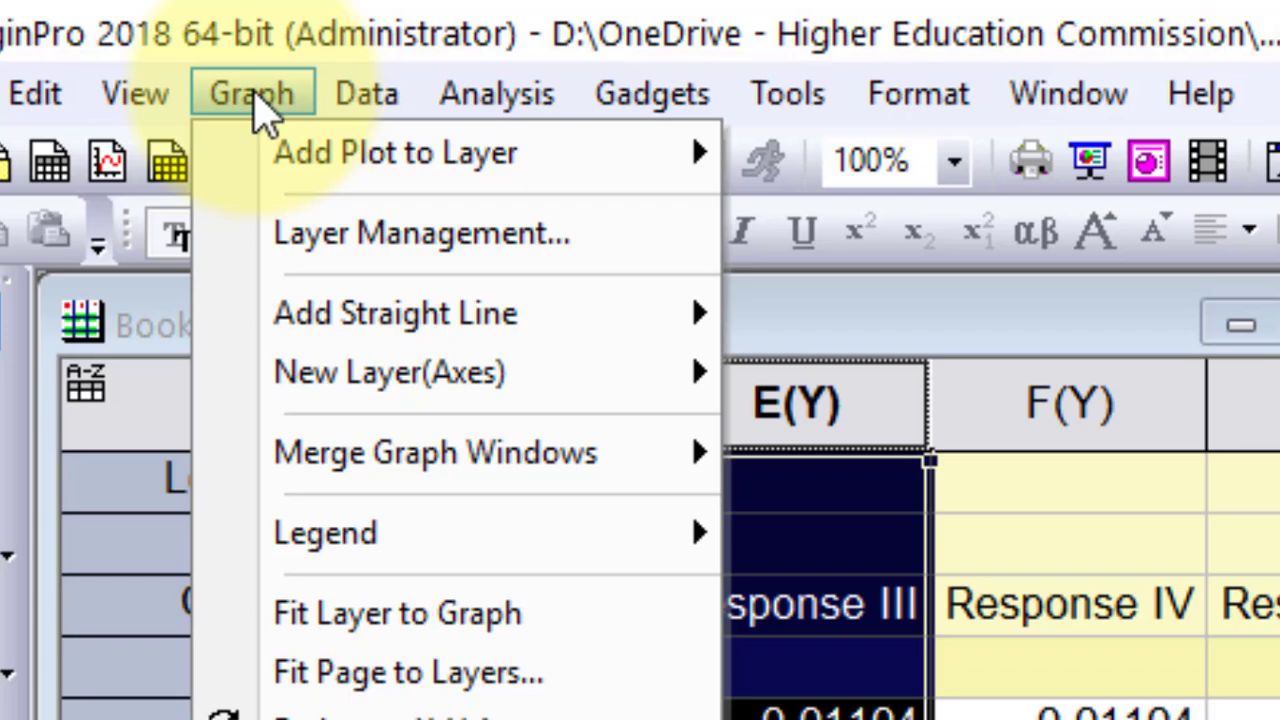
mouse_move(395, 152)
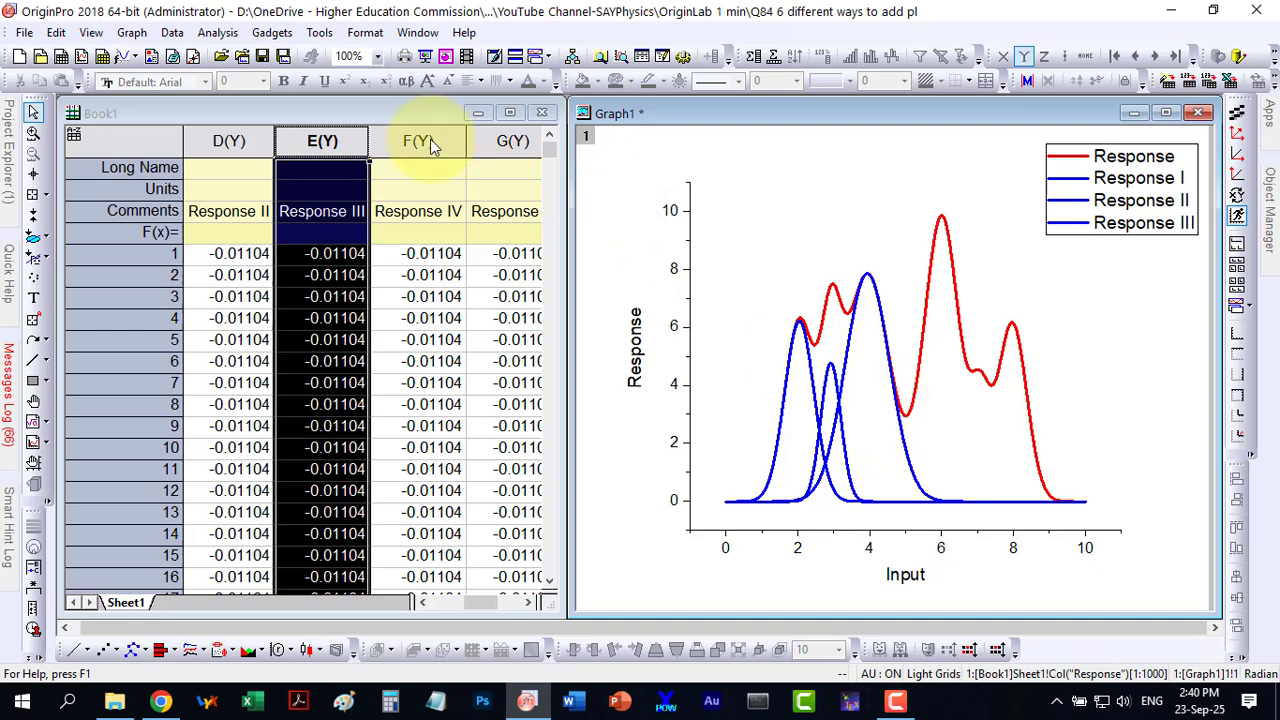
Add column F (Response IV) to Graph1 as a new plot through Plot Setup.
click(418, 140)
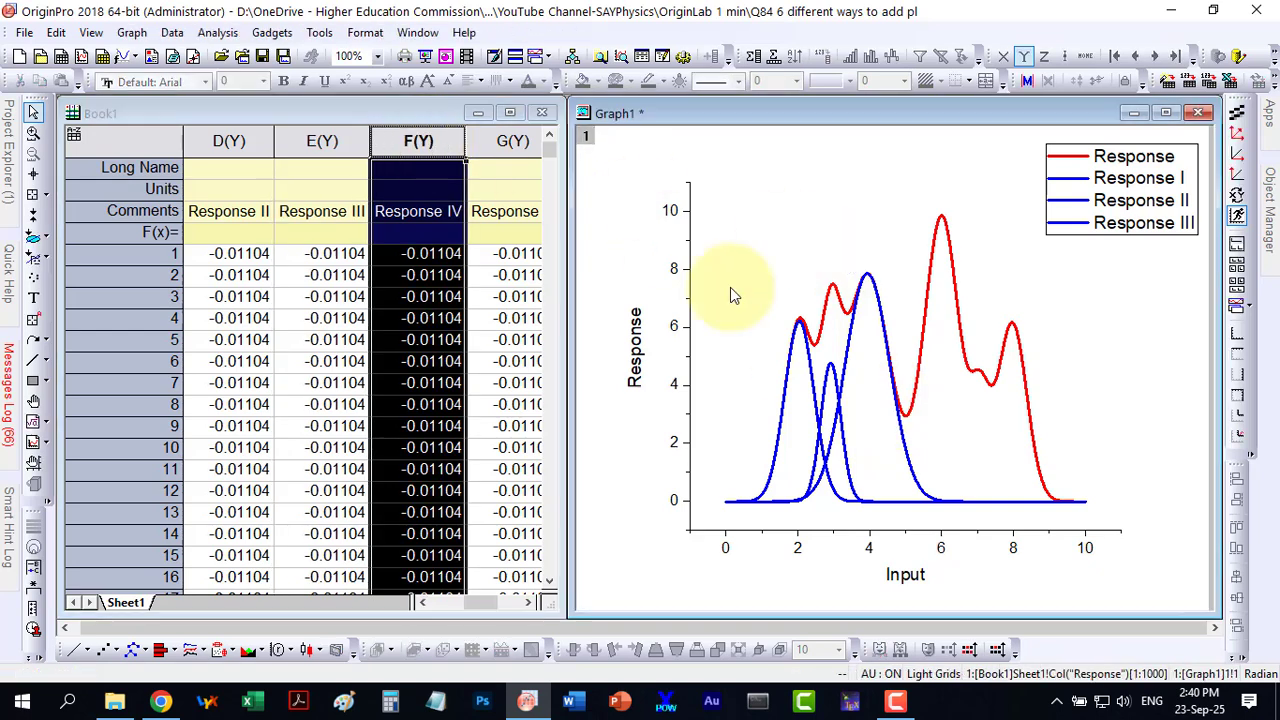
right_click(735, 295)
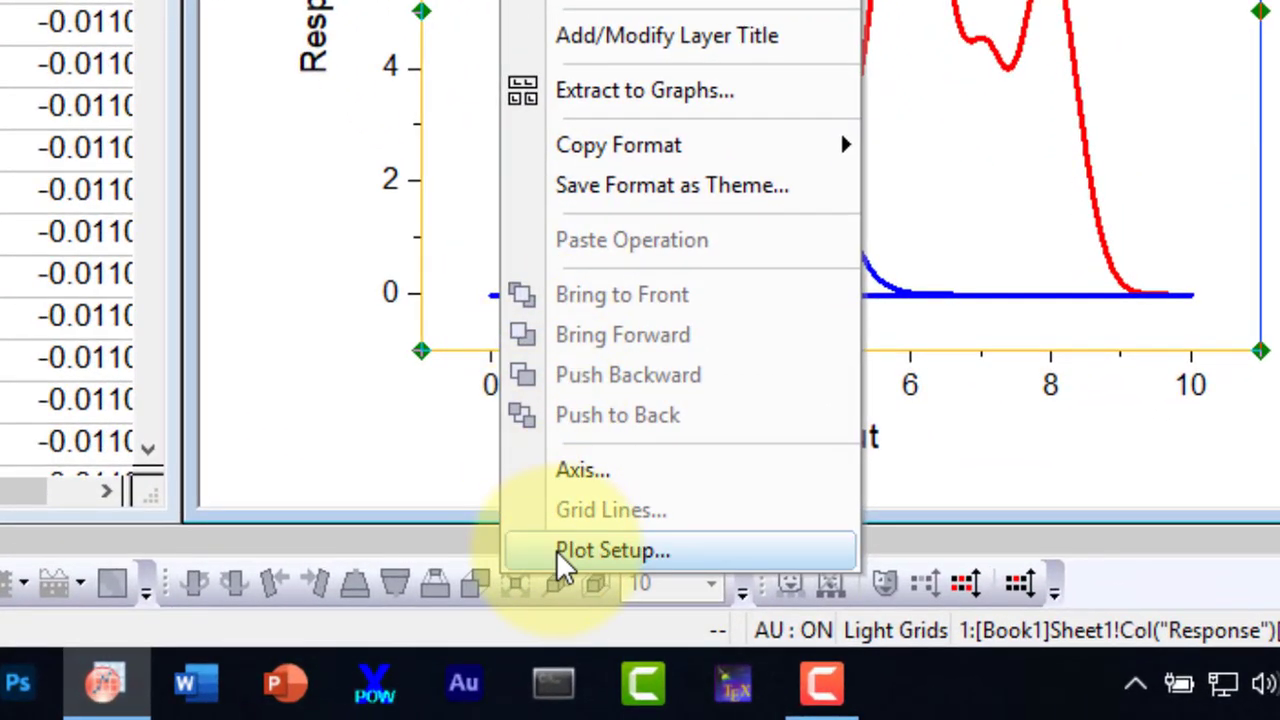
click(612, 550)
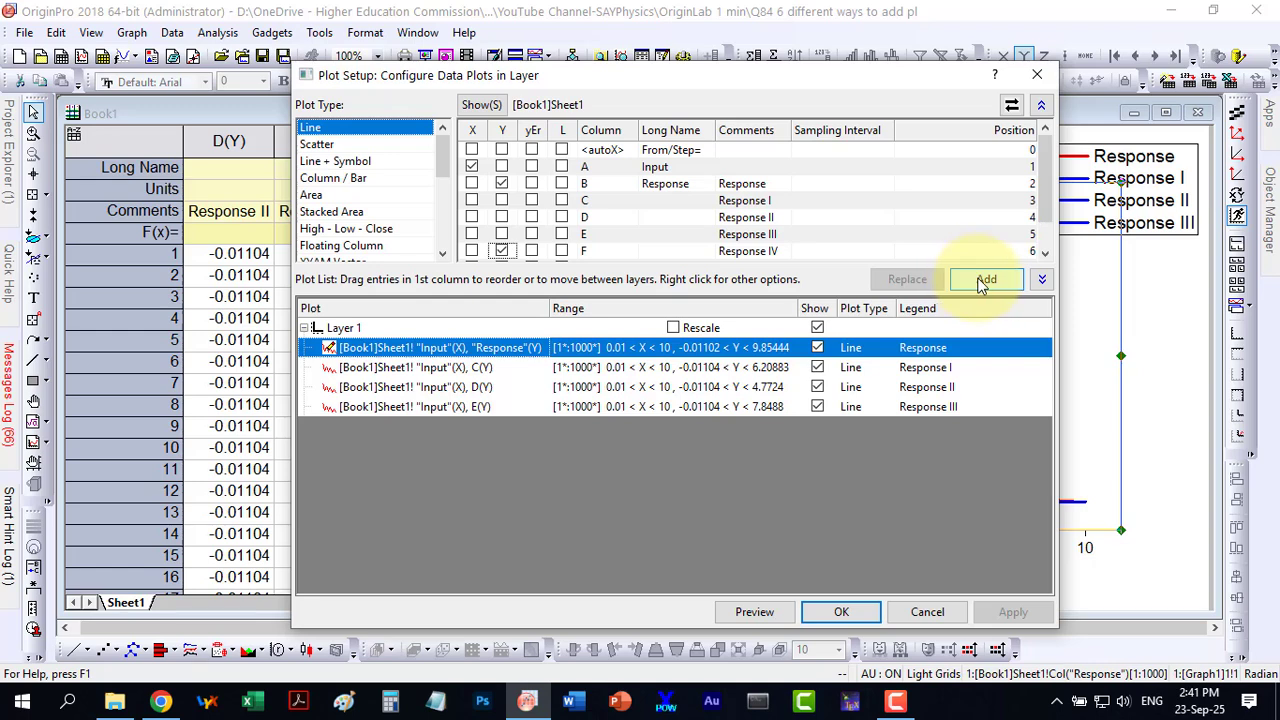
click(986, 279)
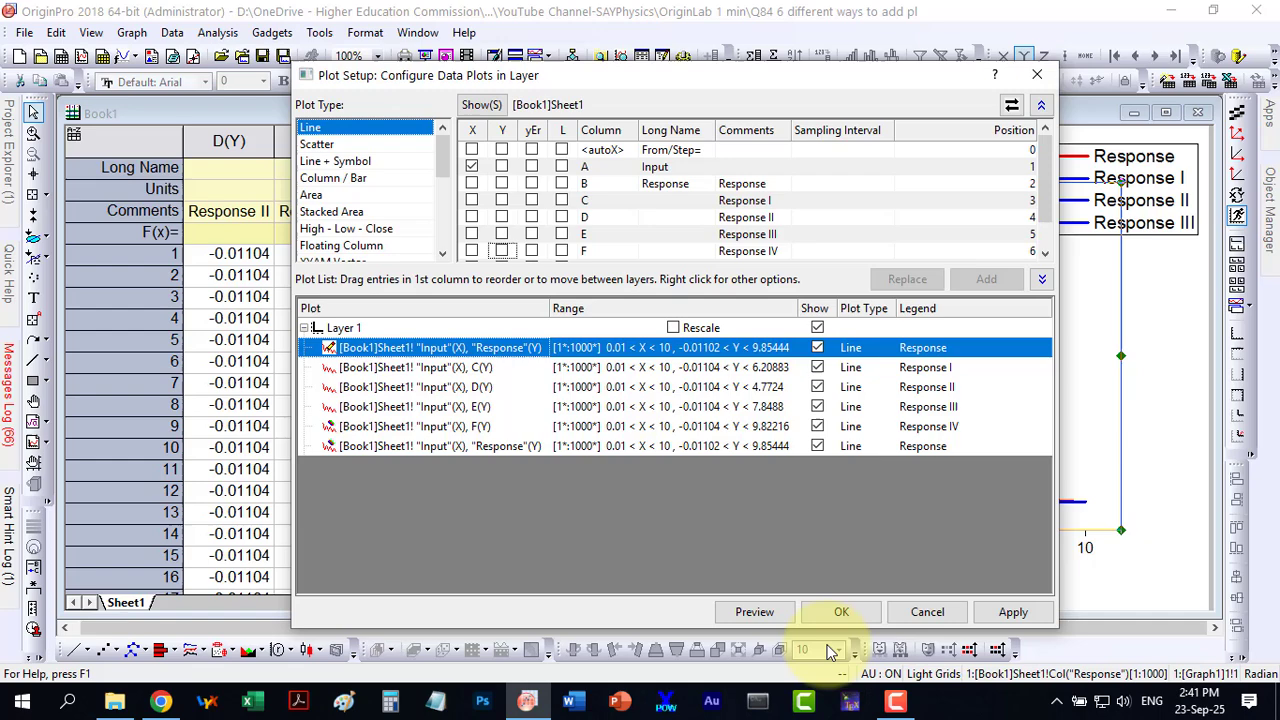
click(841, 611)
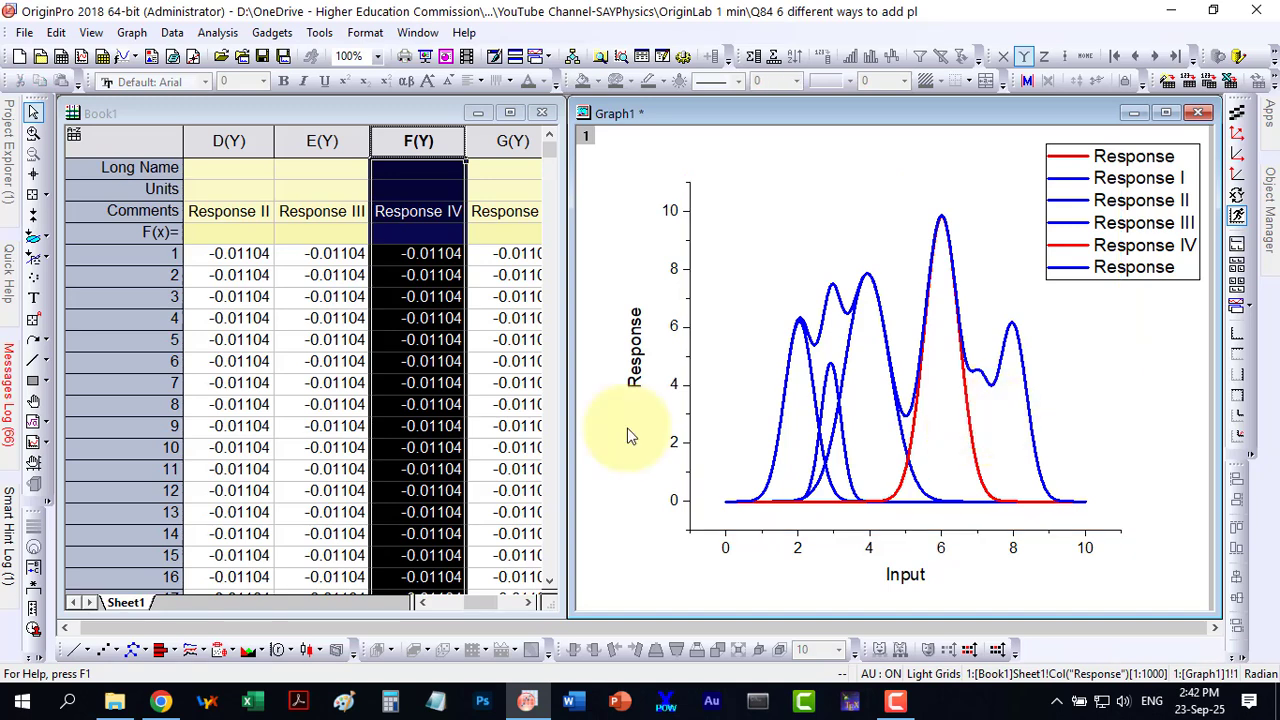
Line-plot Response V in Graph2, then copy its curve into Graph1 as Clipb2_B.
click(513, 141)
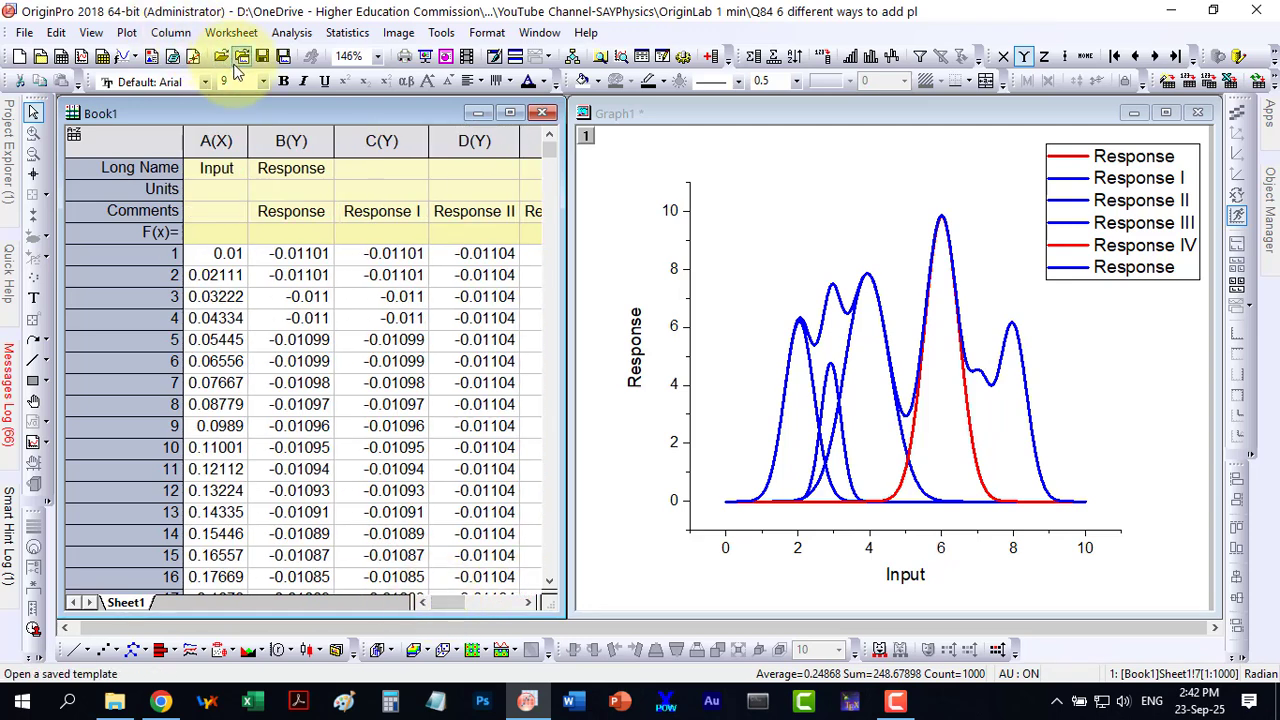
click(216, 140)
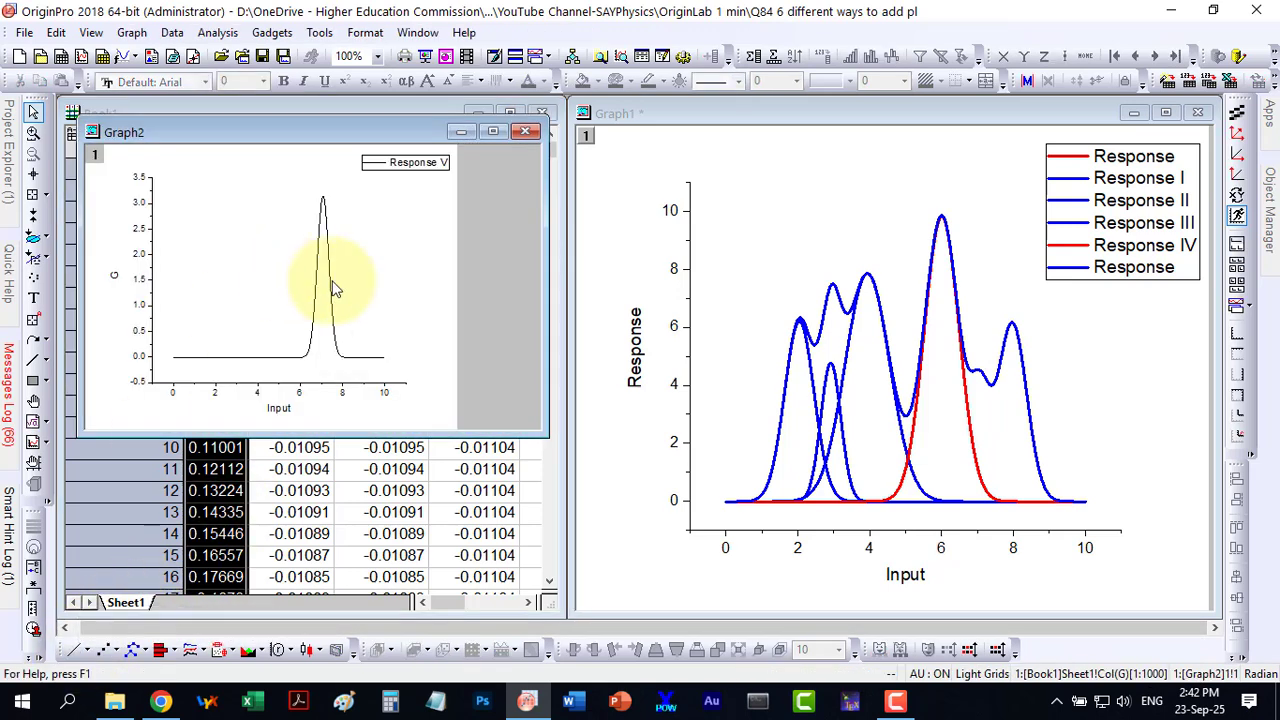
mouse_move(317, 335)
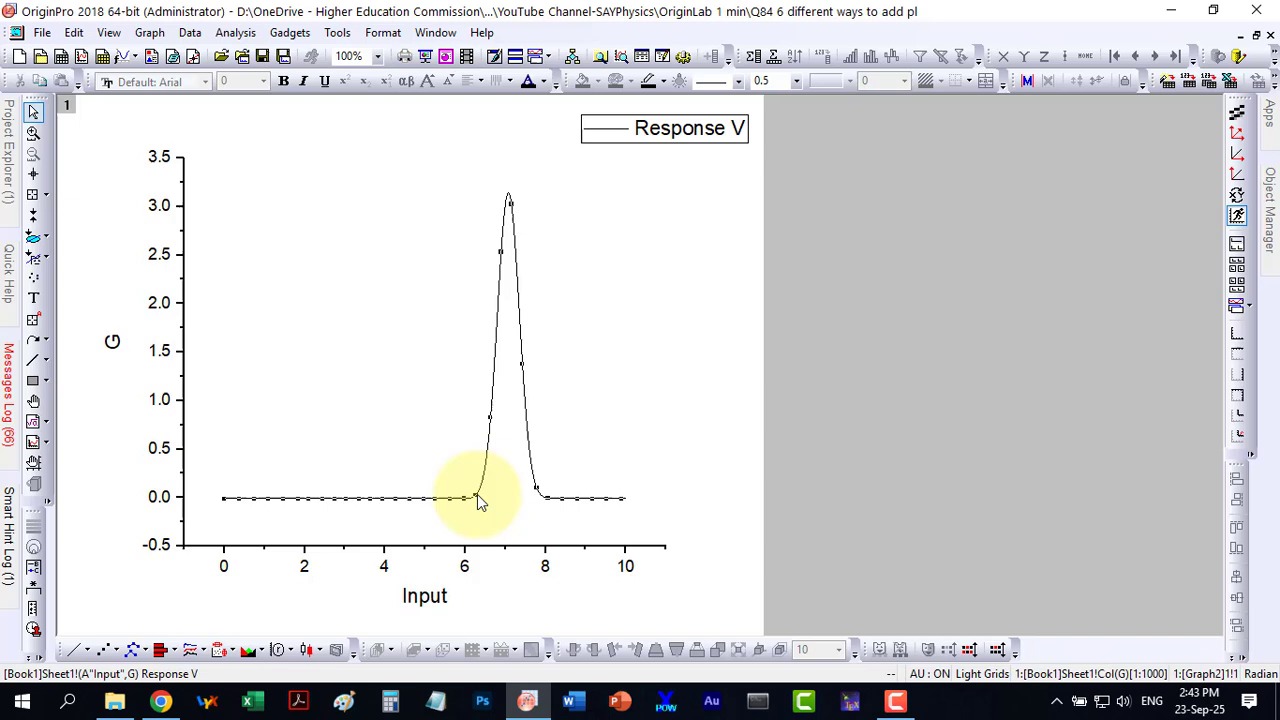
key(ctrl+c)
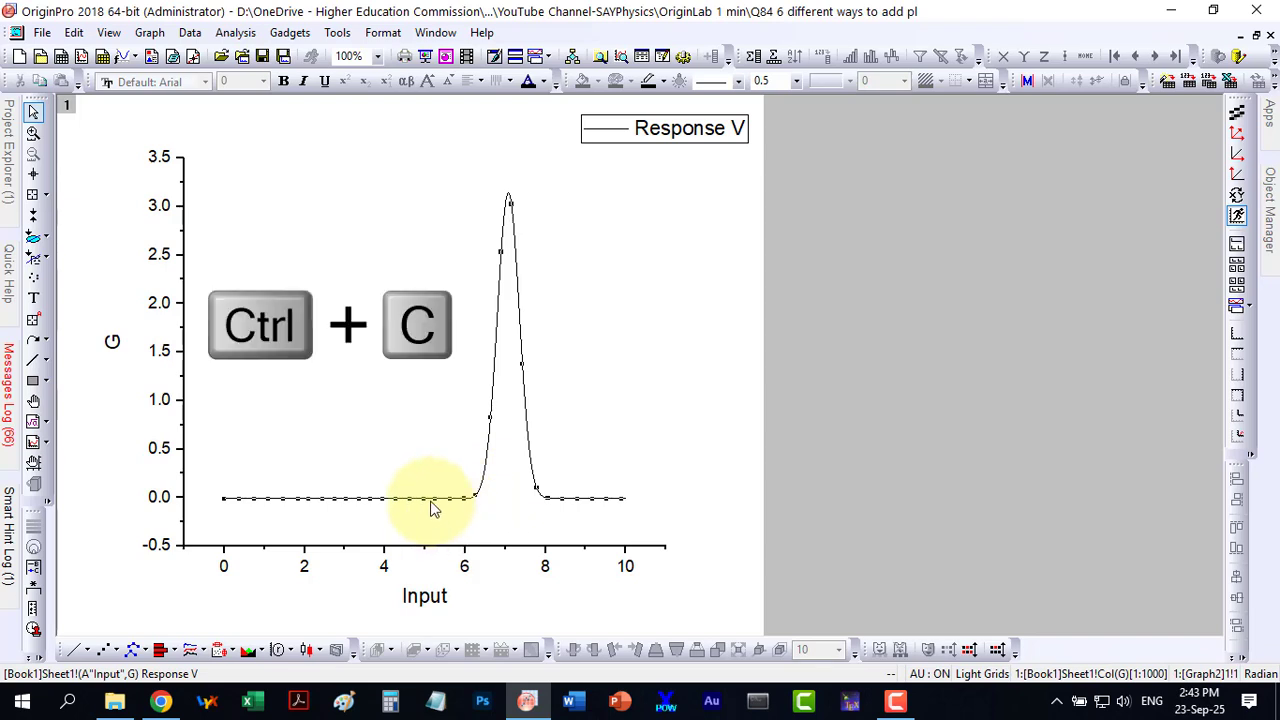
key(ctrl+c)
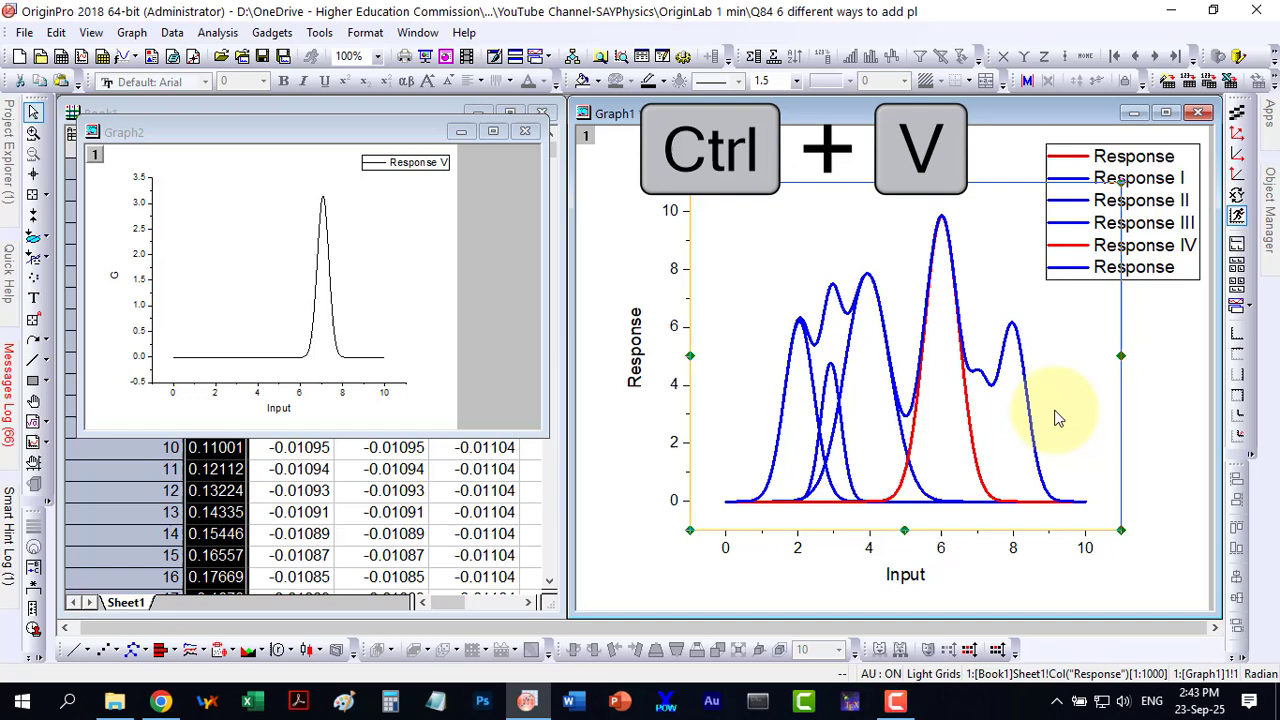
key(ctrl+v)
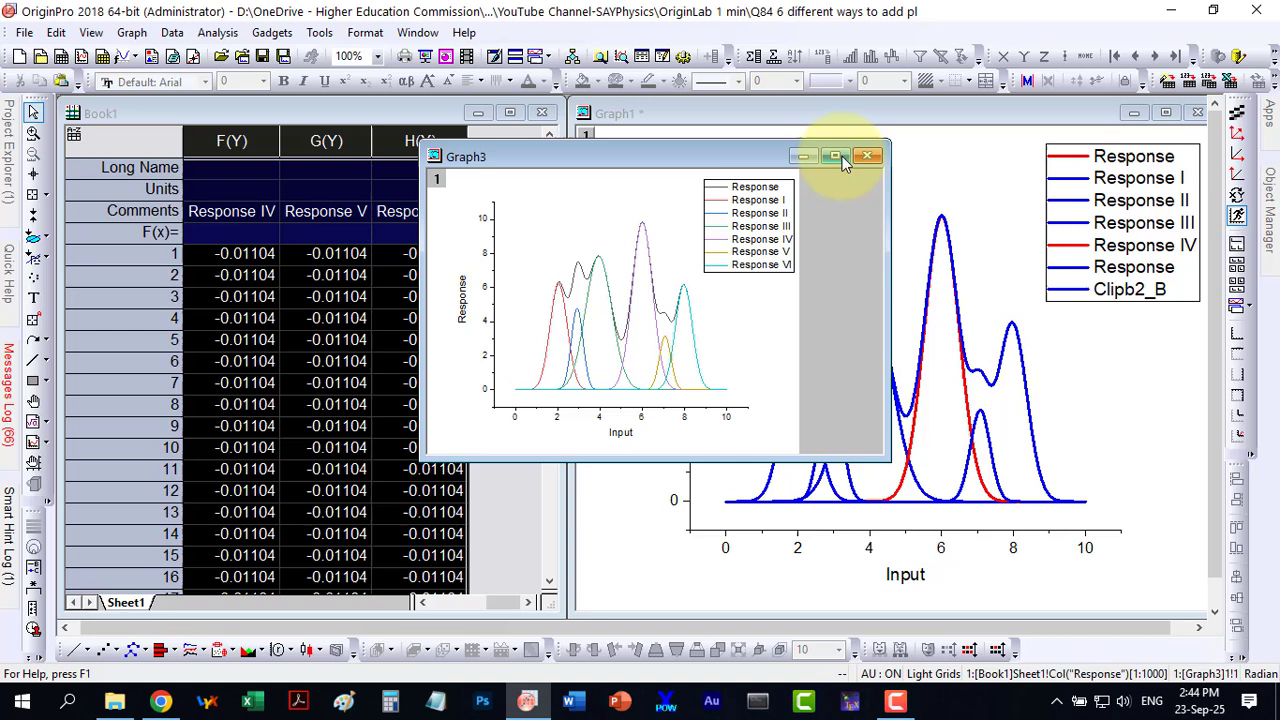
Maximize Graph3 and thicken all seven response curves to line width 3.
click(834, 156)
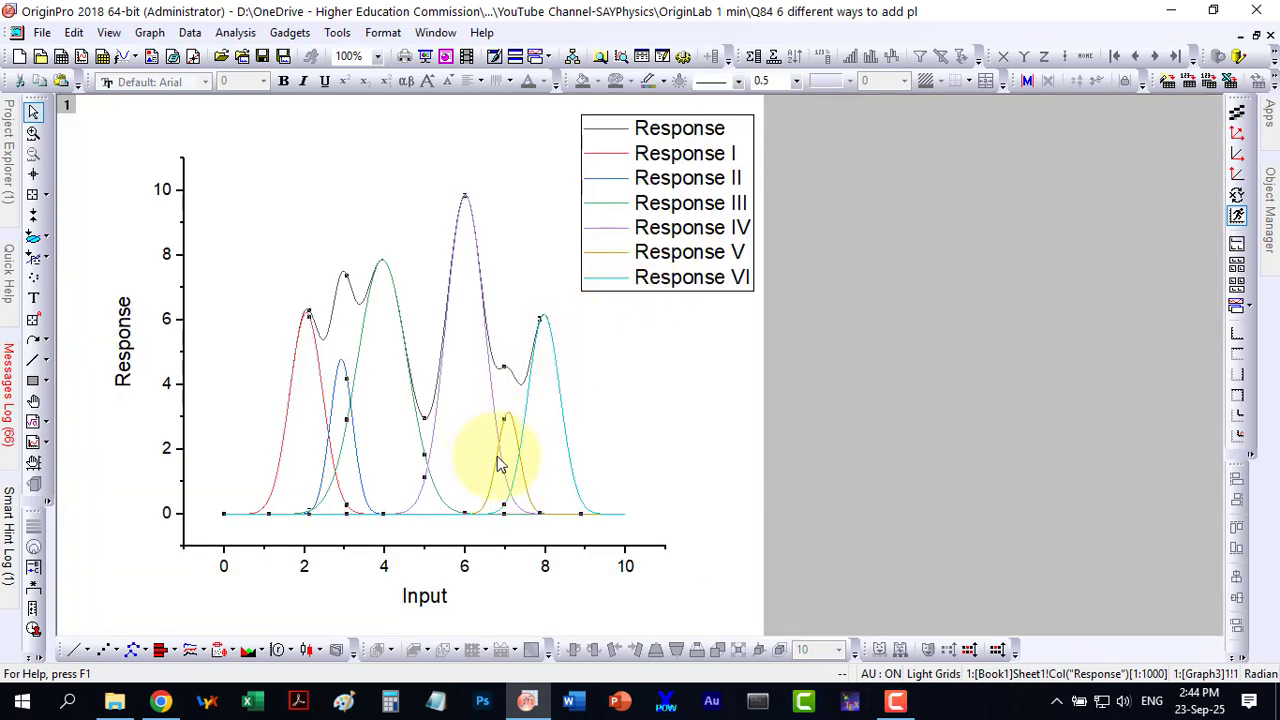
click(790, 81)
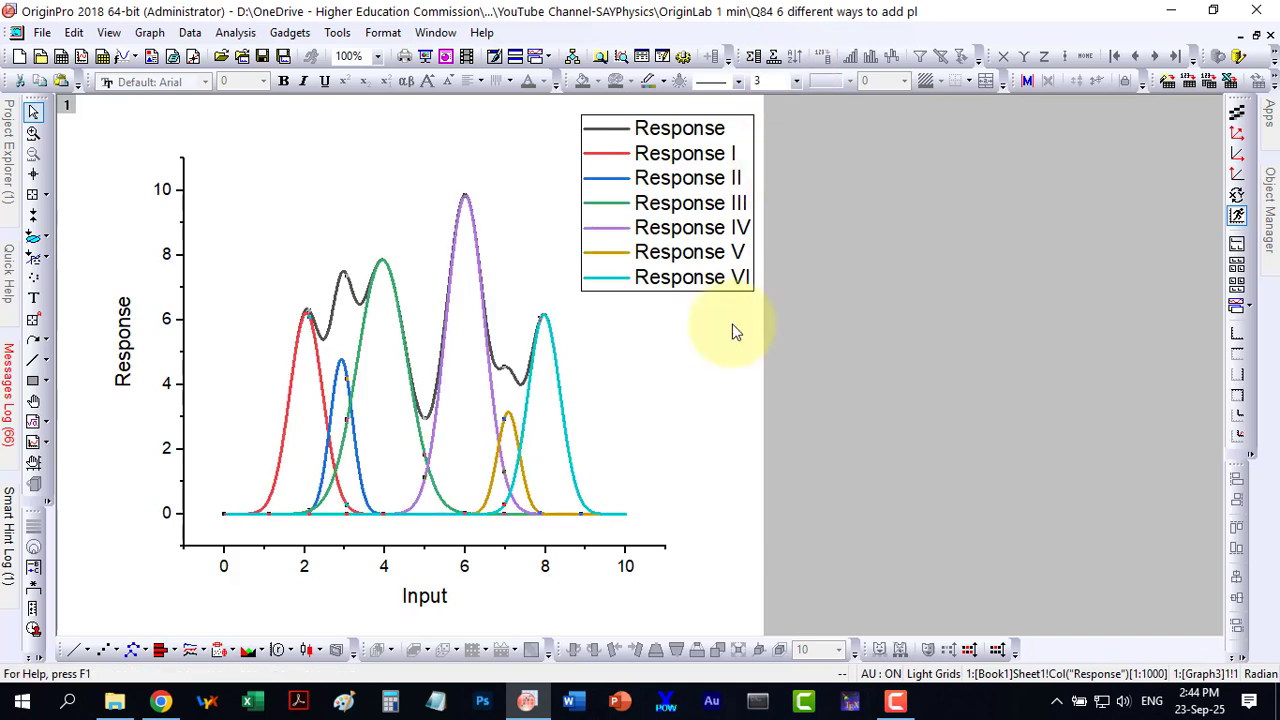
mouse_move(707, 402)
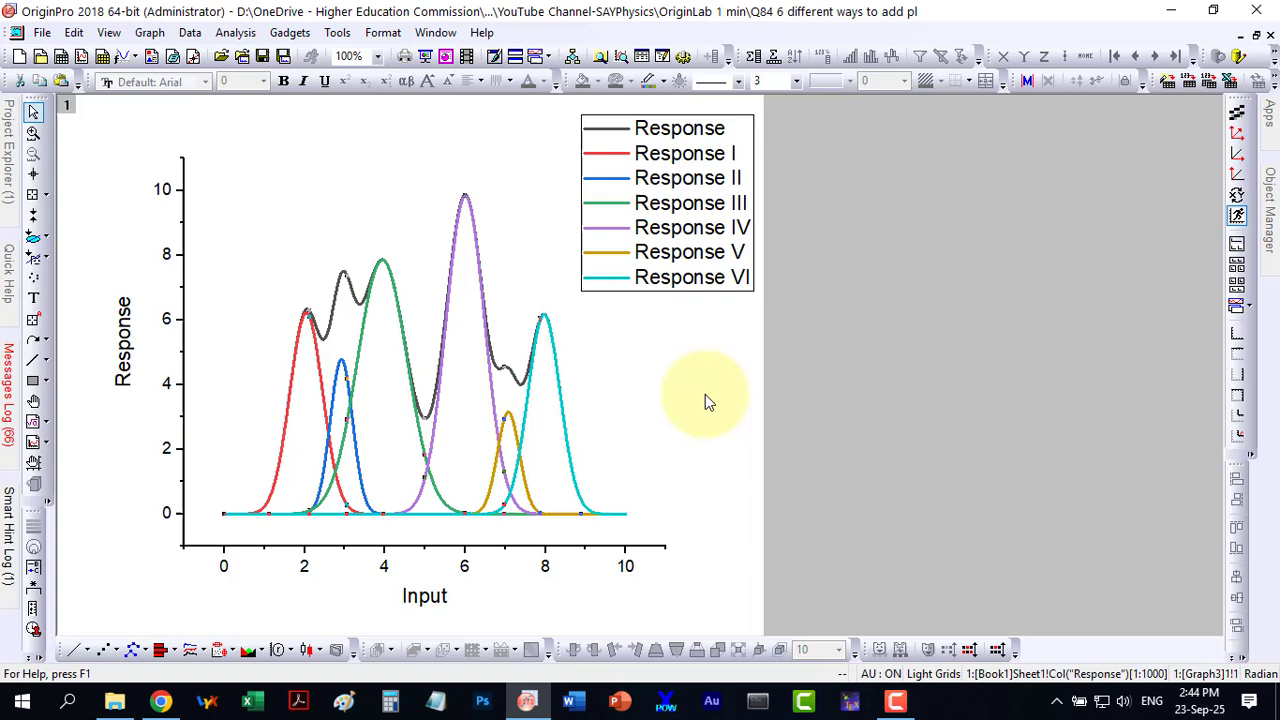